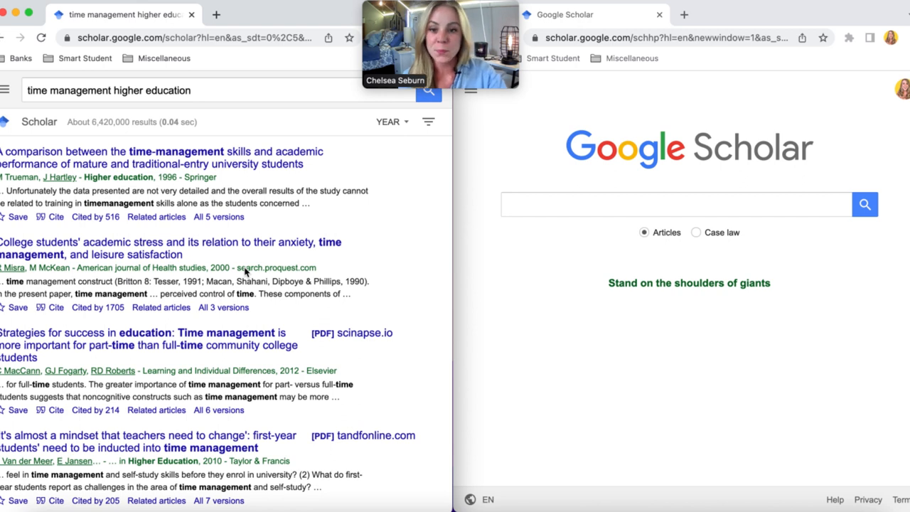
mouse_move(448, 248)
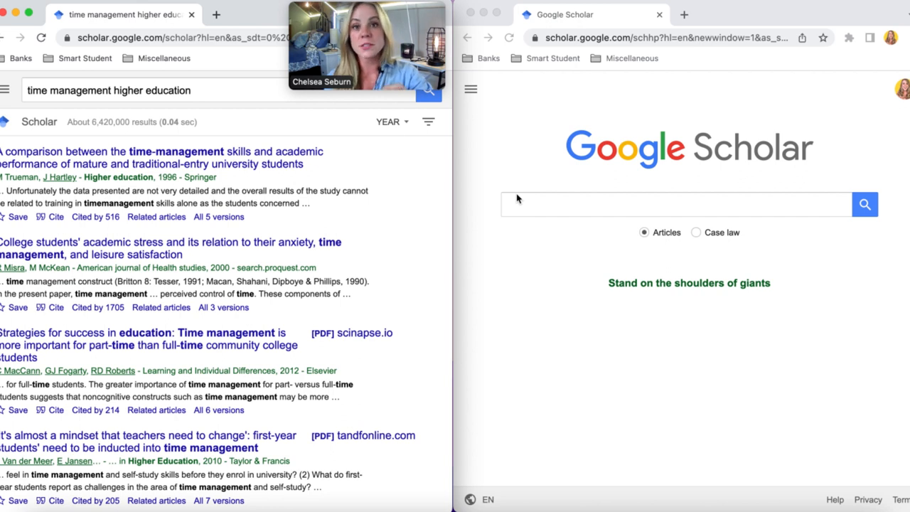
mouse_move(390, 464)
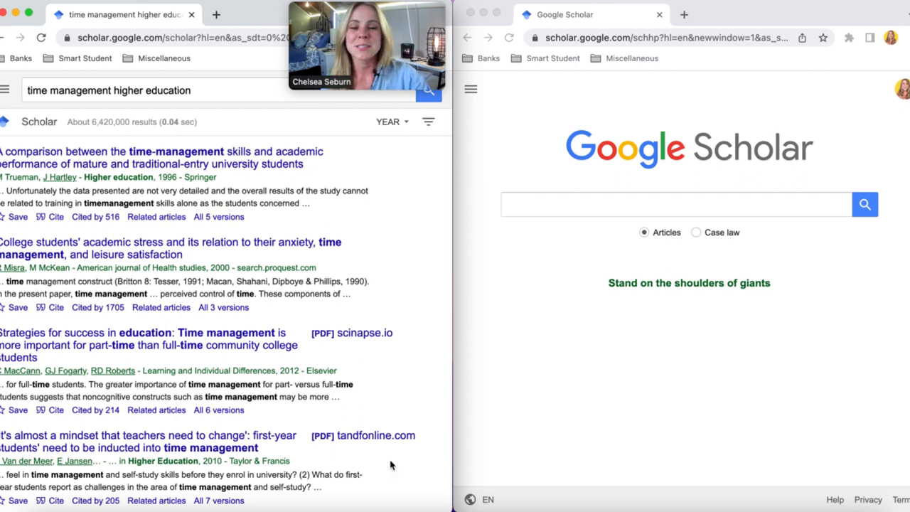
mouse_move(577, 139)
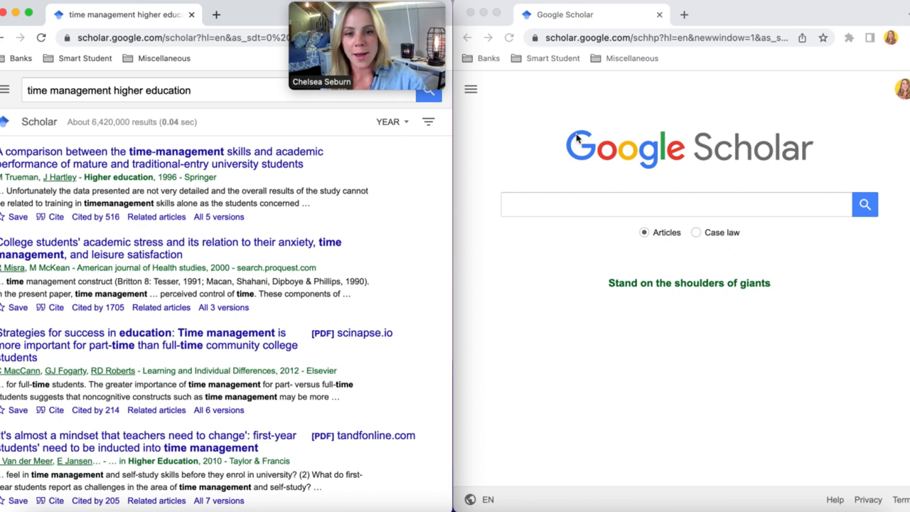
Open Scholar settings from the options menu and go to the Library links section.
click(675, 204)
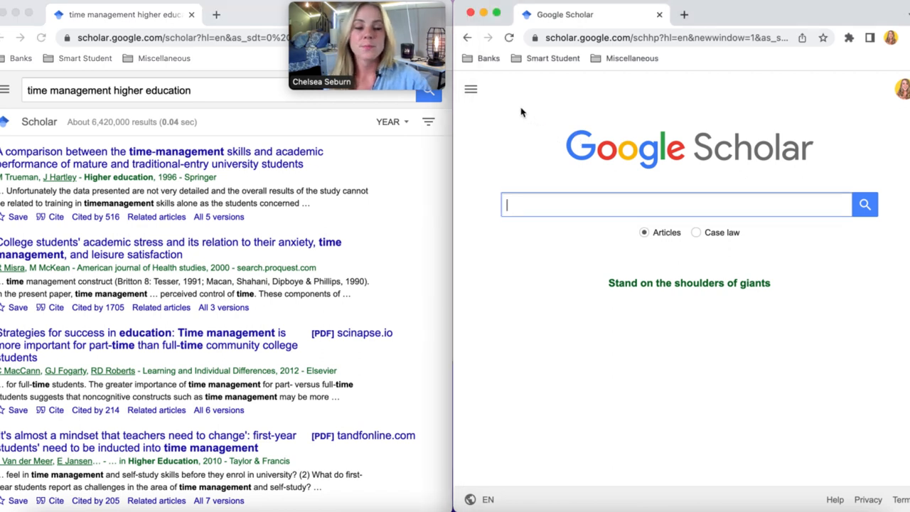
click(470, 89)
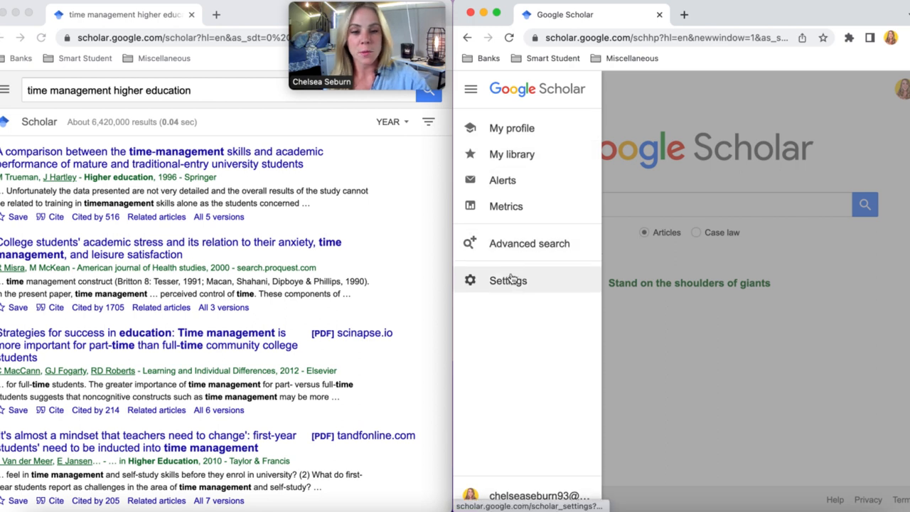
click(507, 279)
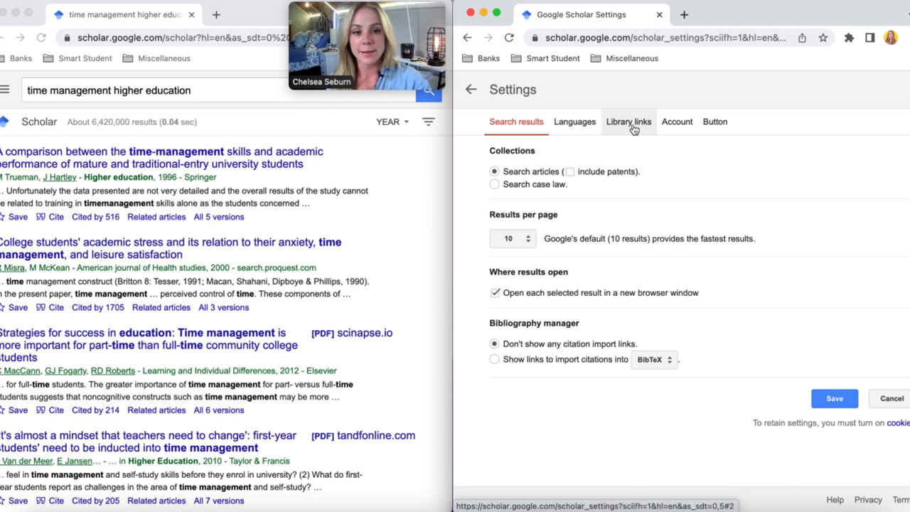
click(628, 121)
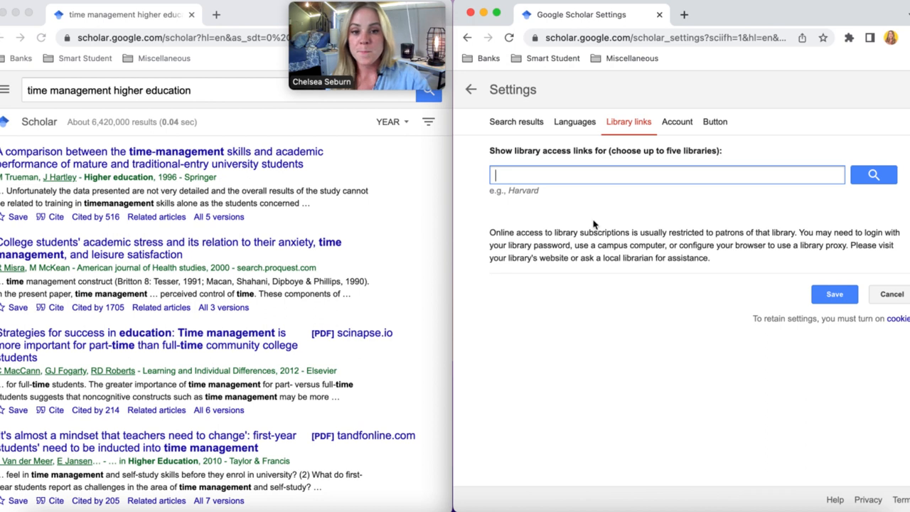
Search libraries for 'harvard university' and tick 'Harvard University - Try Harvard Library'.
click(666, 175)
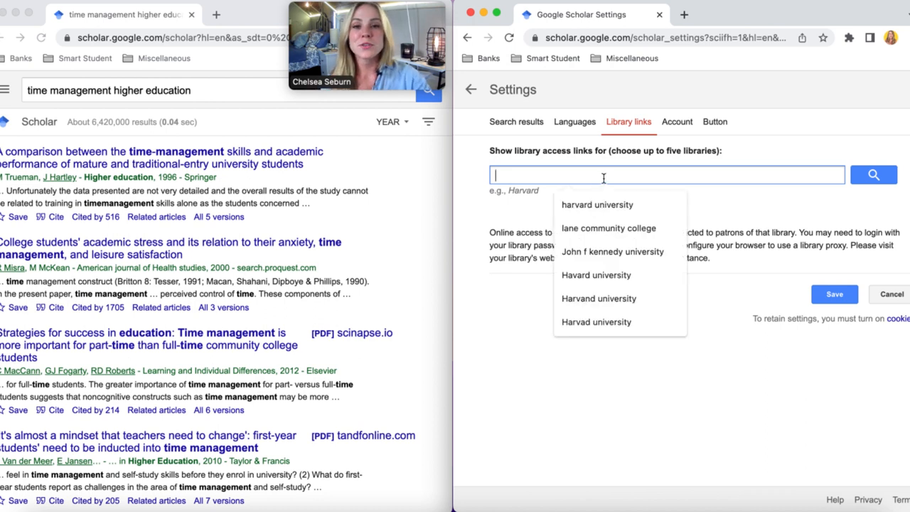
click(596, 205)
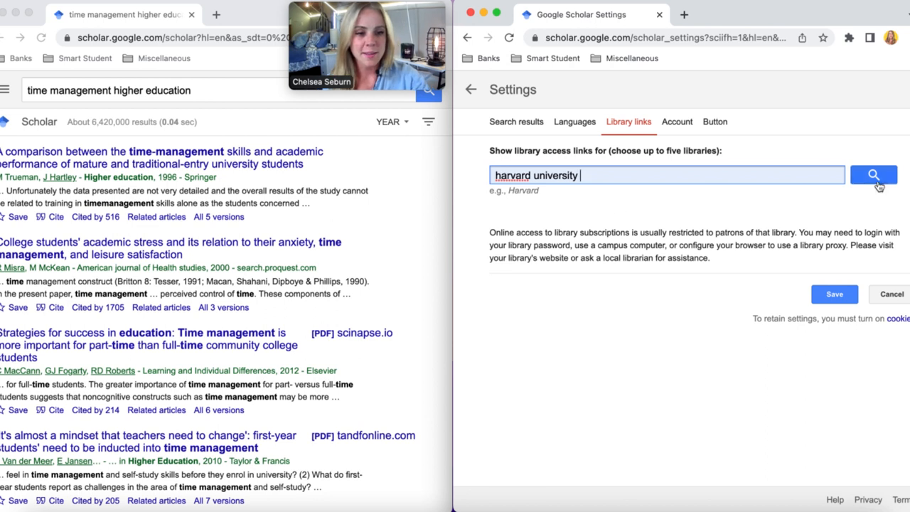
click(873, 175)
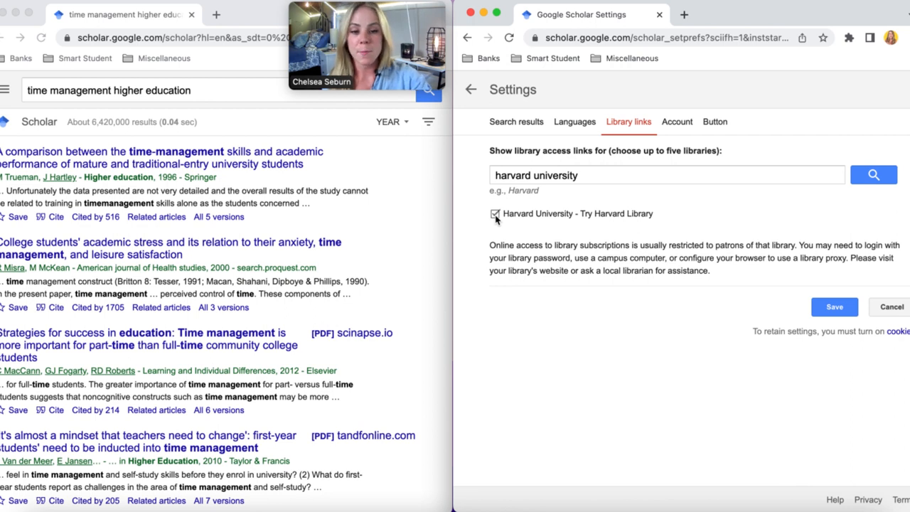
click(833, 306)
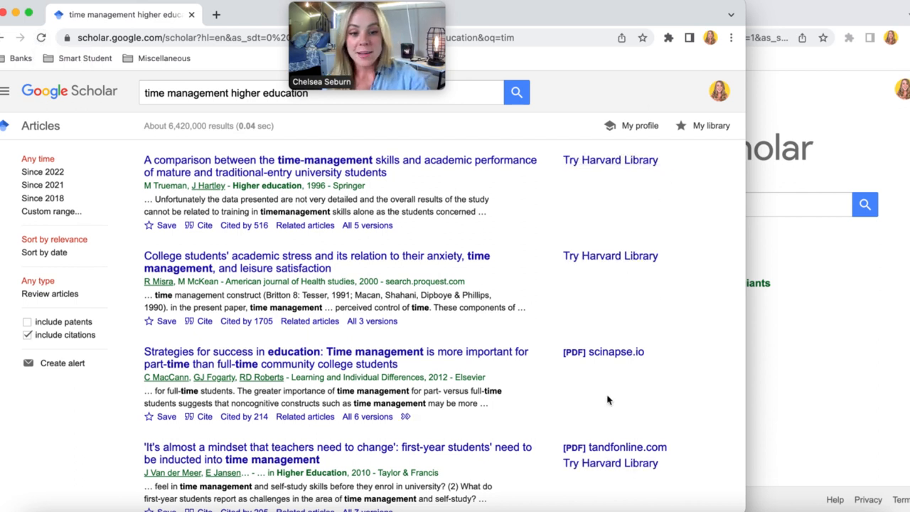
Scroll down the time management results to see more Try Harvard Library links.
scroll(down, 3)
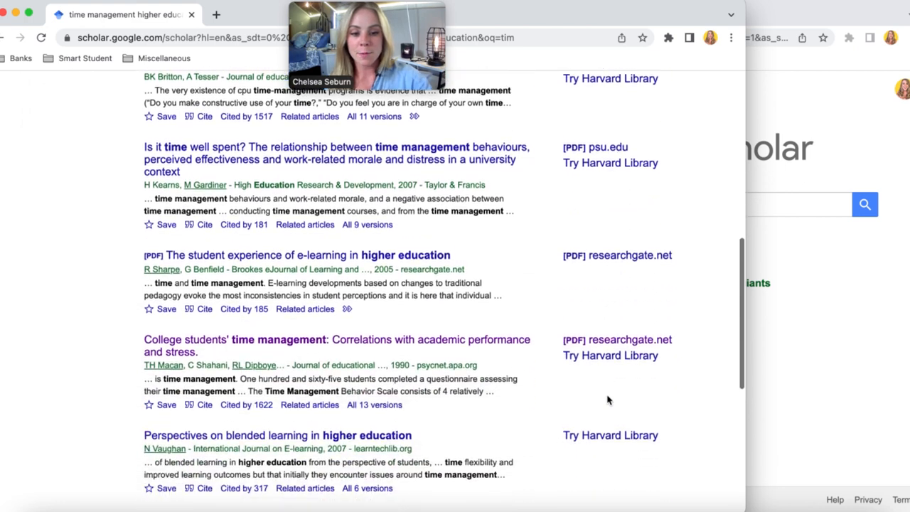